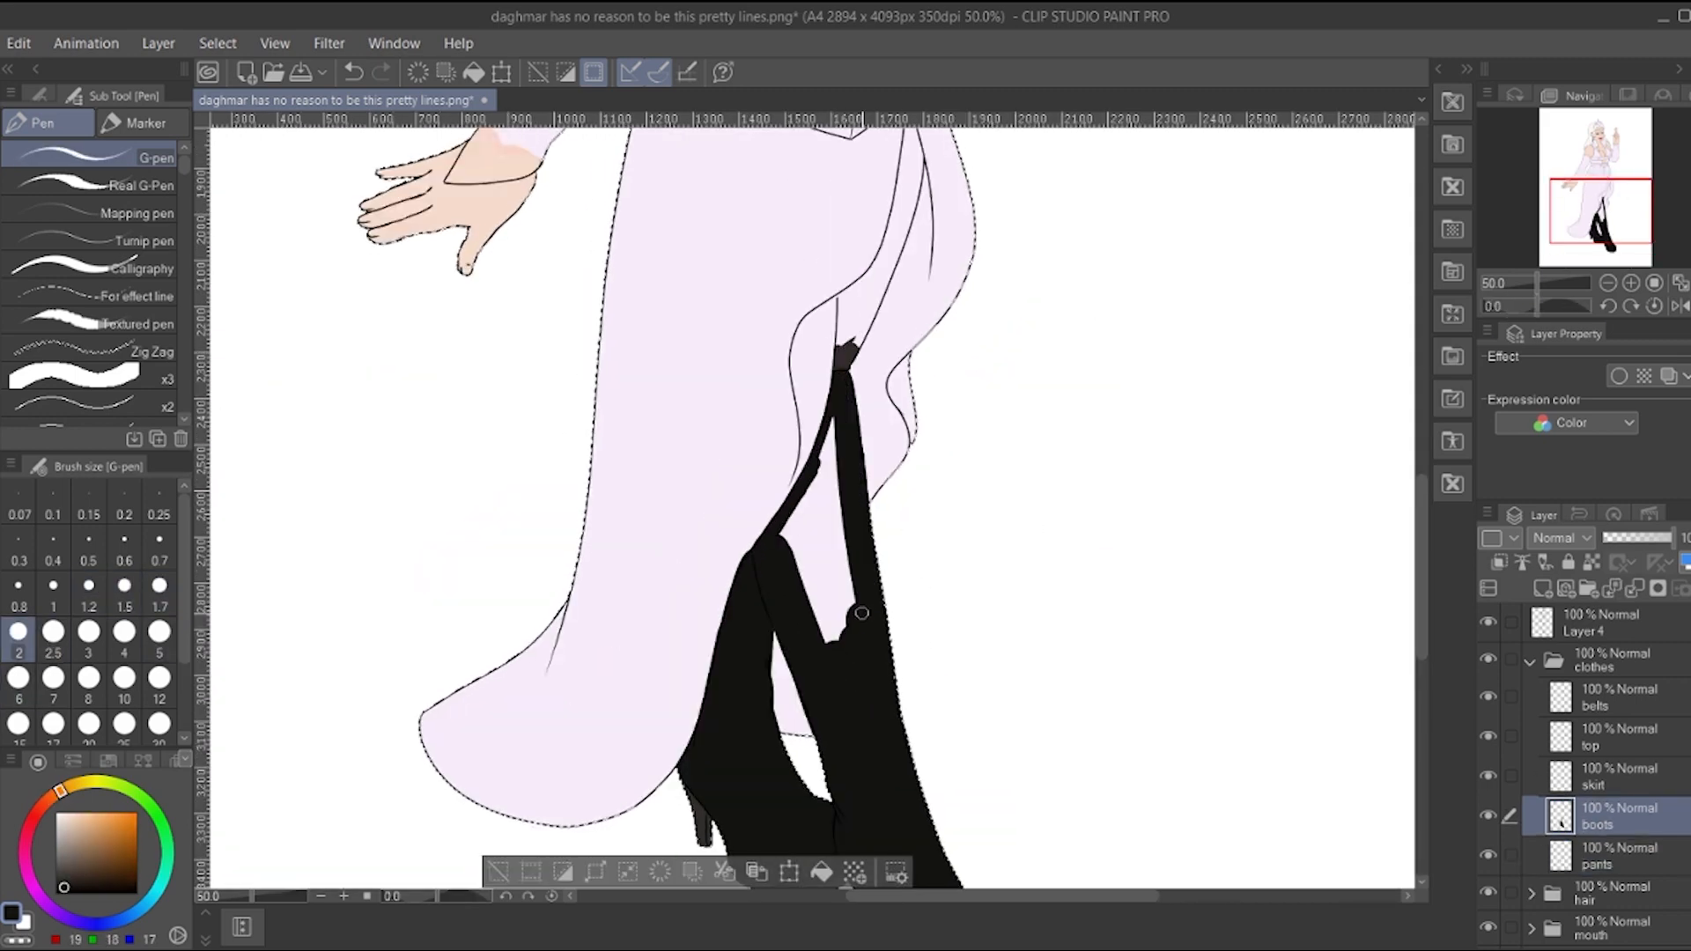
Select the boots layer to fill the boots with flat black.
click(1596, 777)
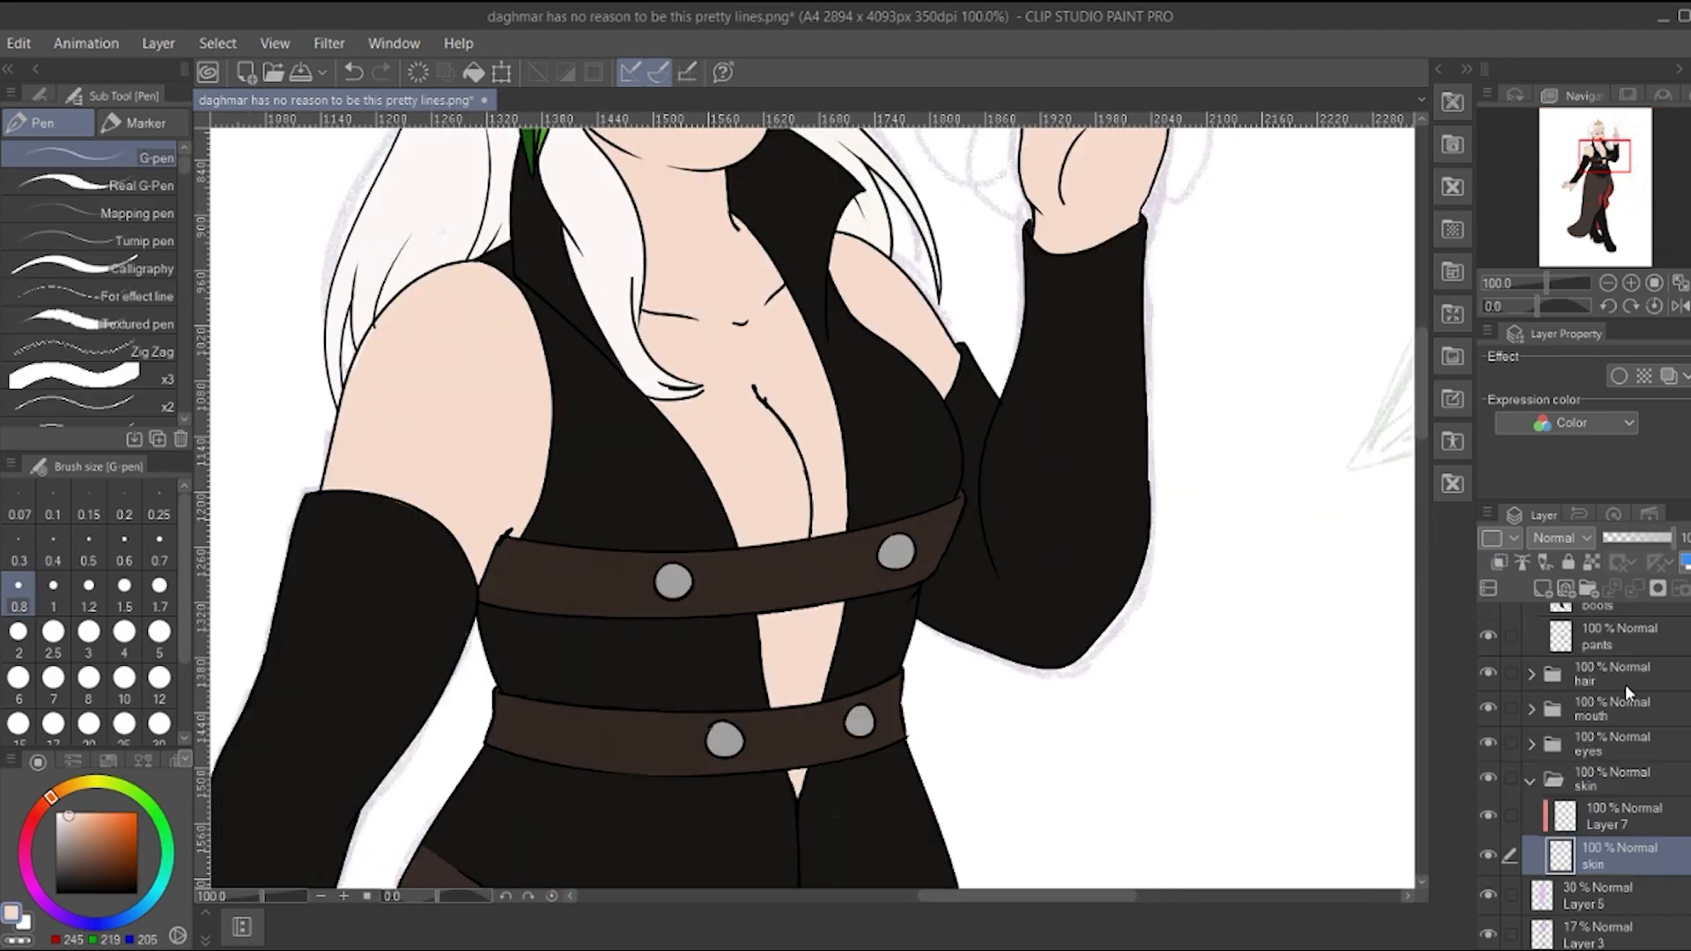
Paint purple shadow shapes on the face, ear and raised hand on a new layer.
click(1606, 816)
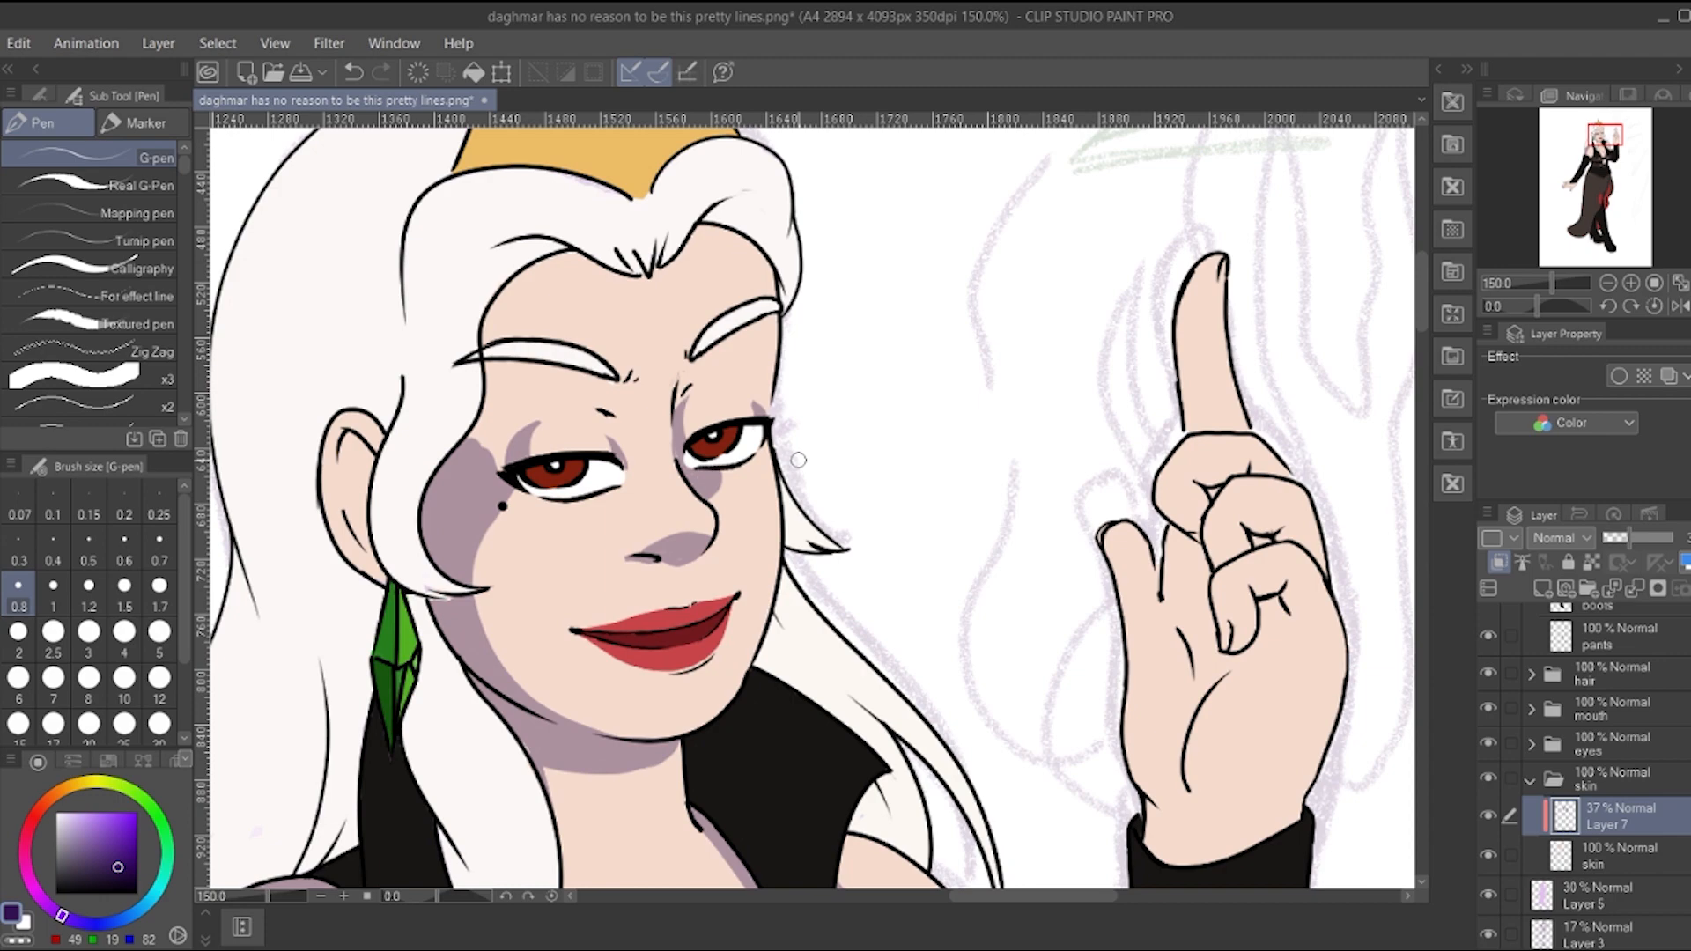
click(1607, 711)
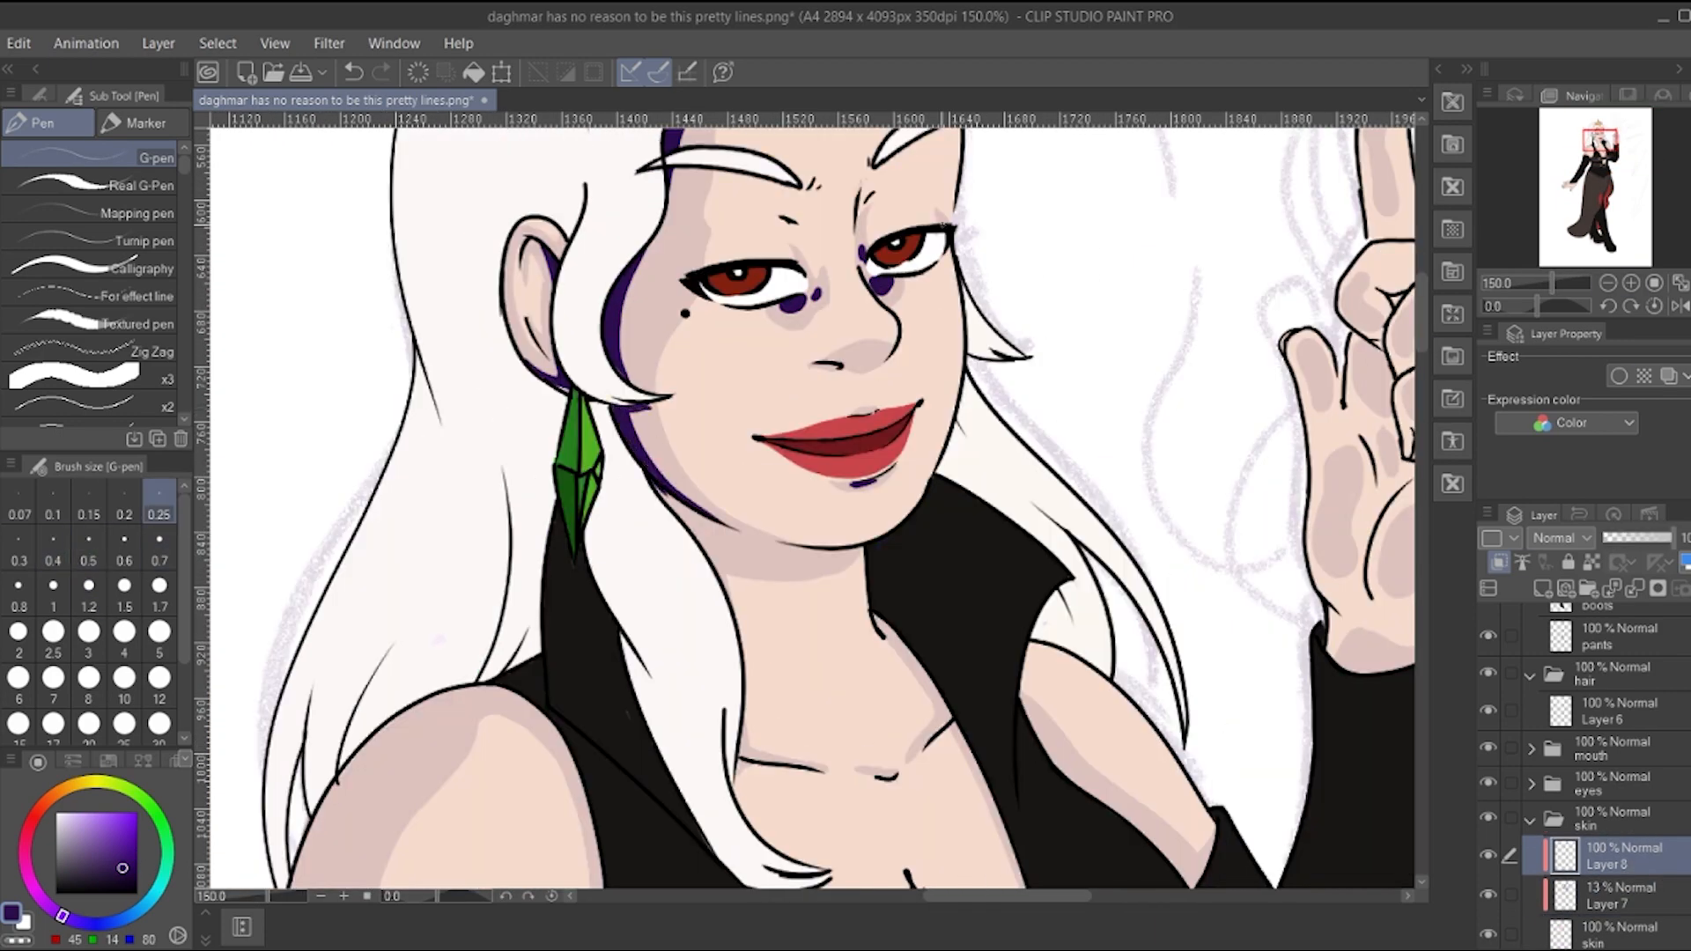
scroll(down, 3)
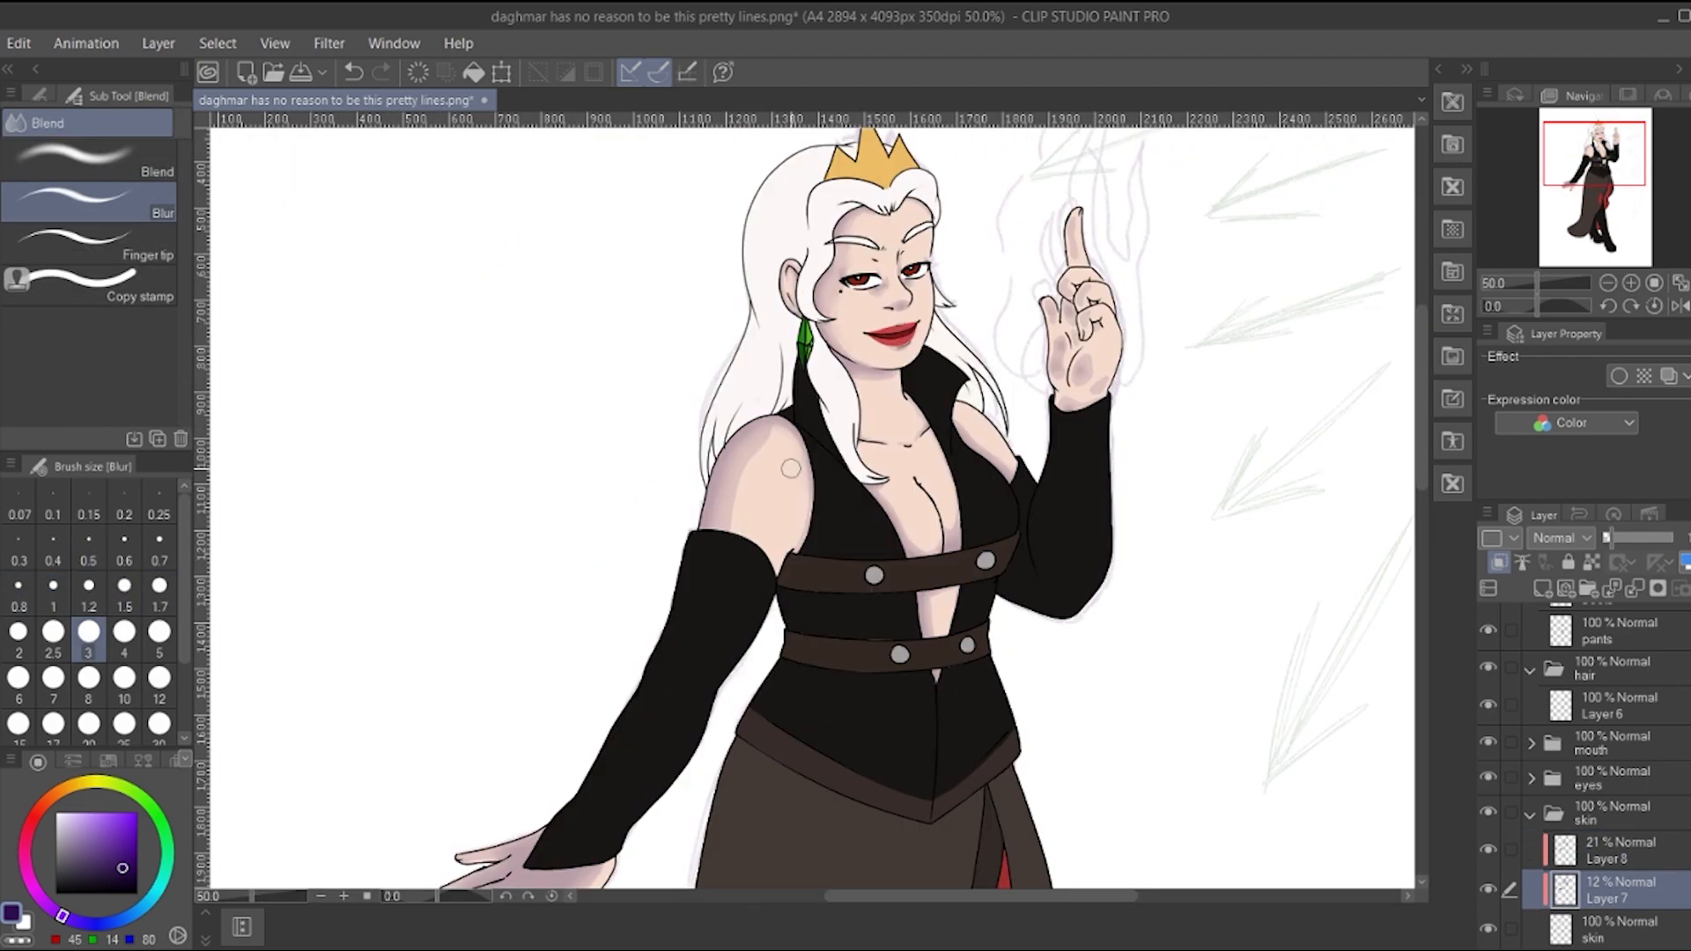
Blur the skin shadows and lower Layer 7 and 8 opacity to about 12% and 21%.
scroll(down, 3)
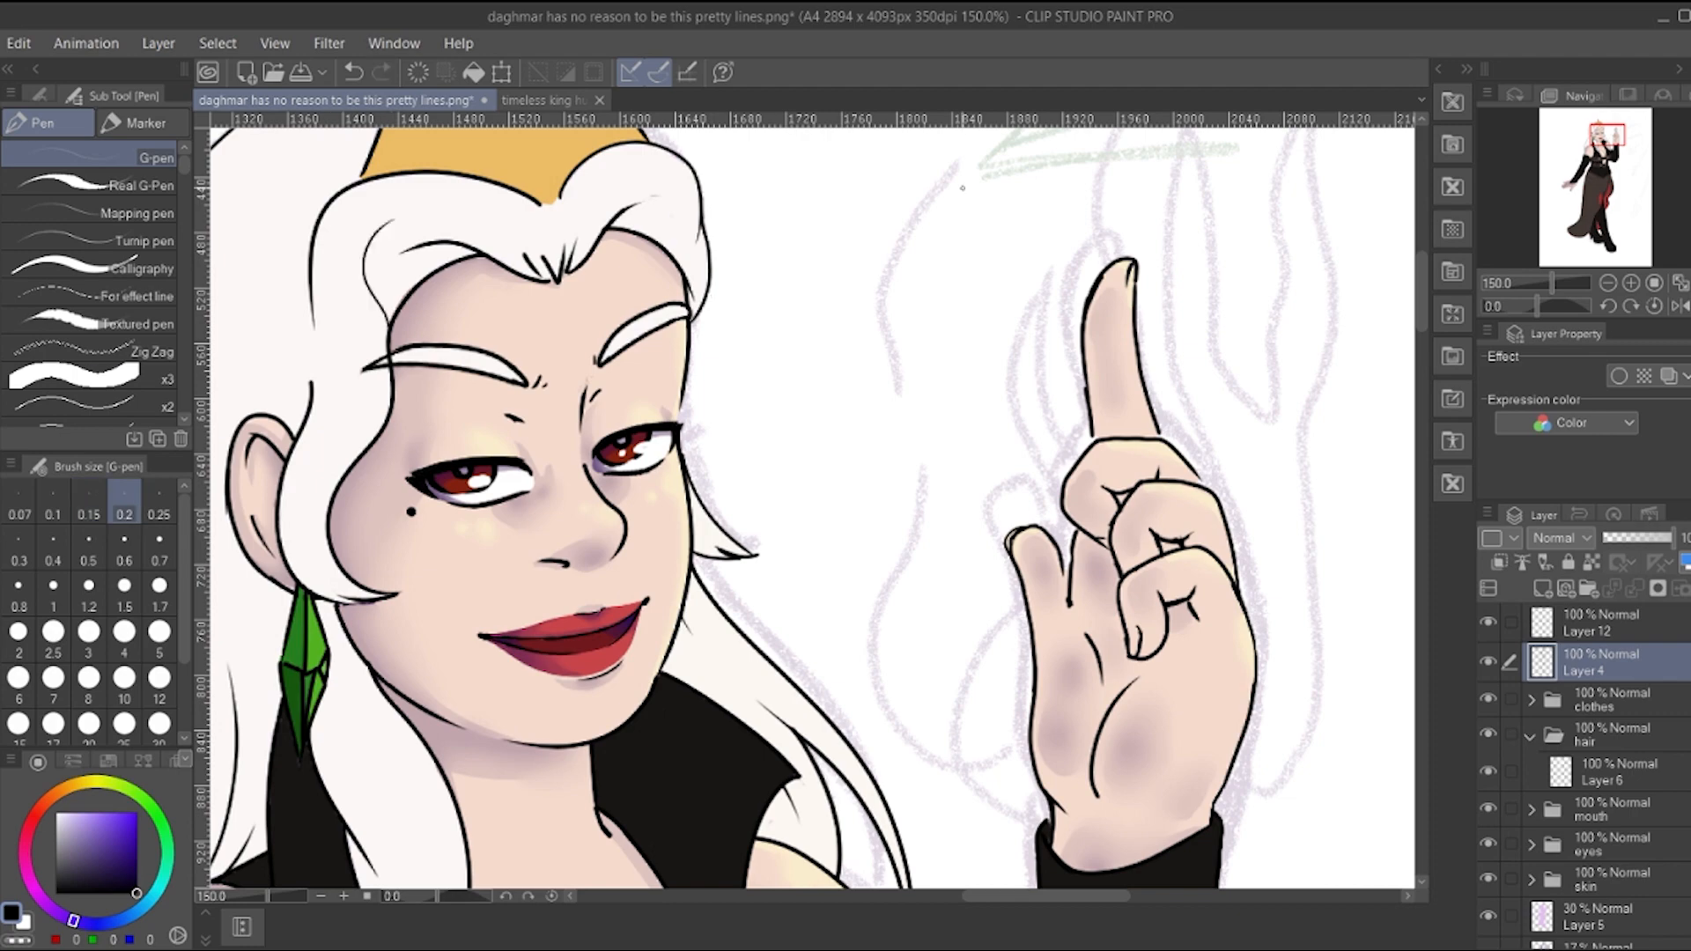
Paint cheek blush, darker lip shading and eye glints on a new layer.
scroll(down, 3)
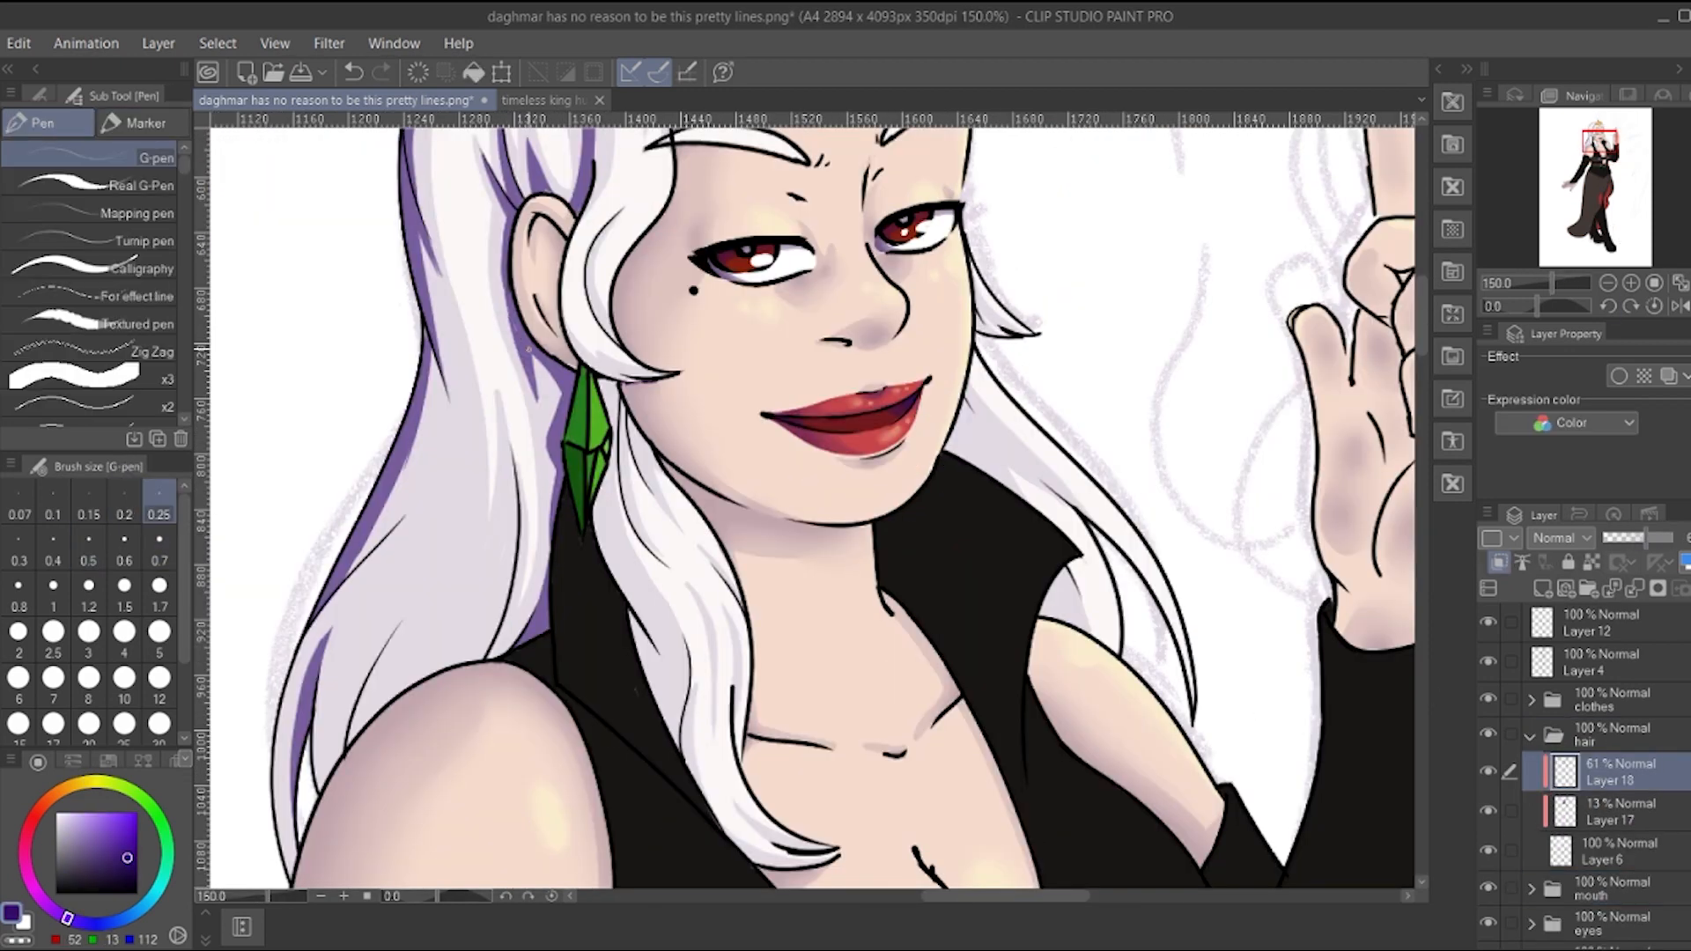
Paint purple shadows along the hair strands and blur them softer.
click(53, 561)
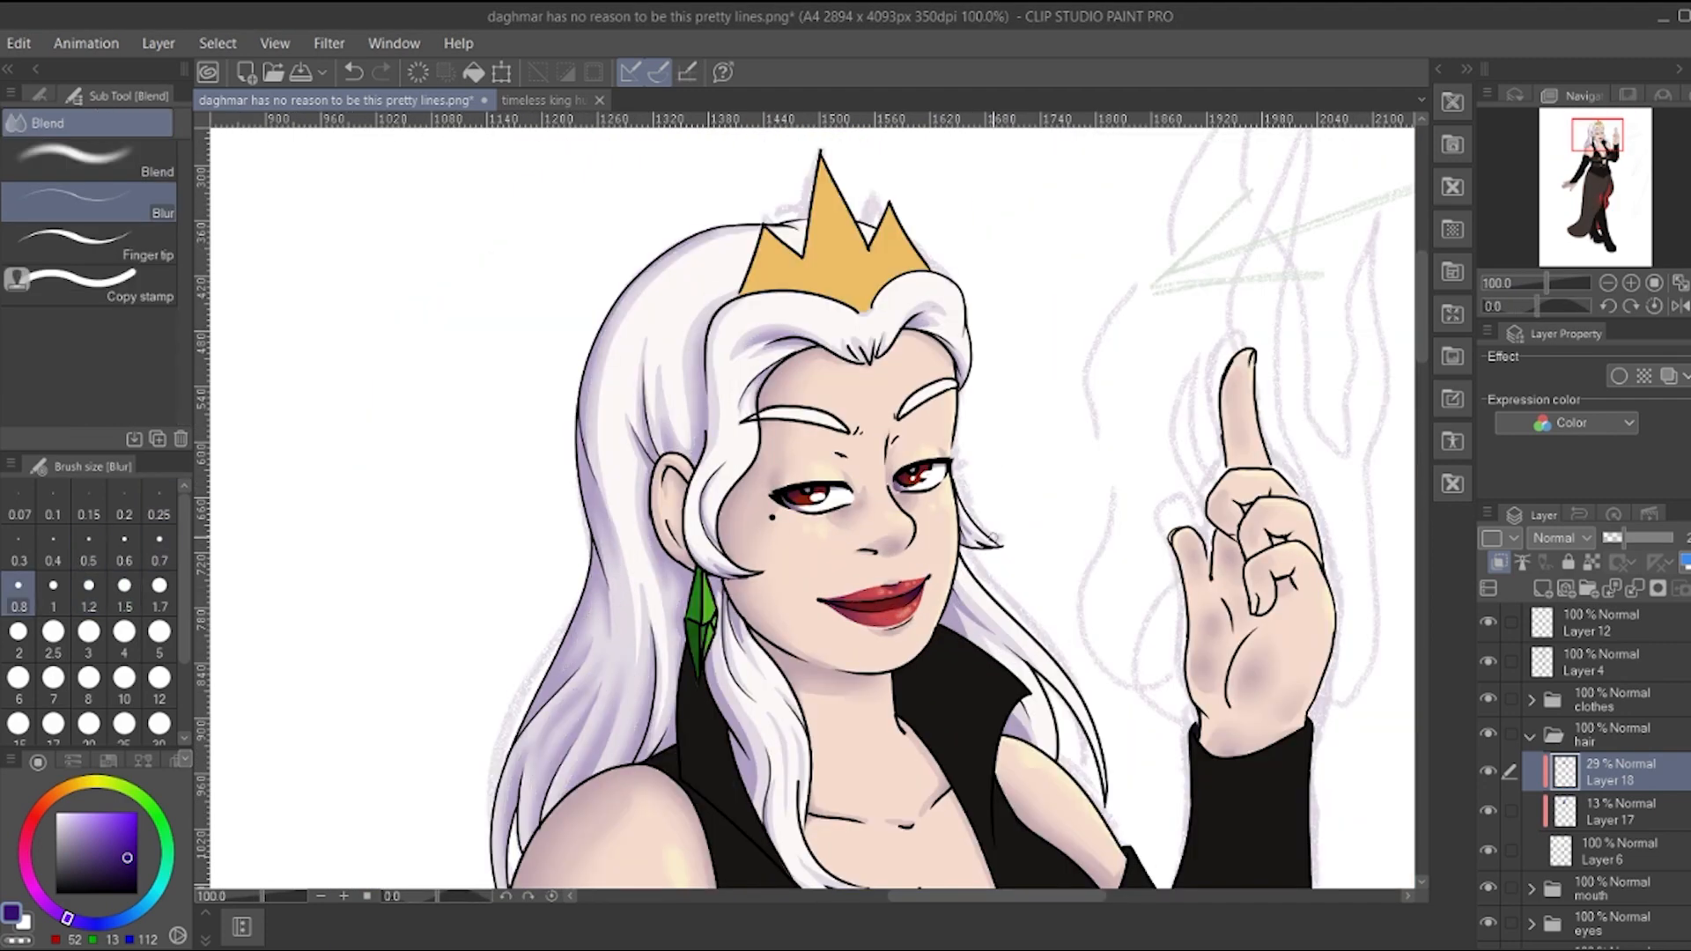
click(1607, 812)
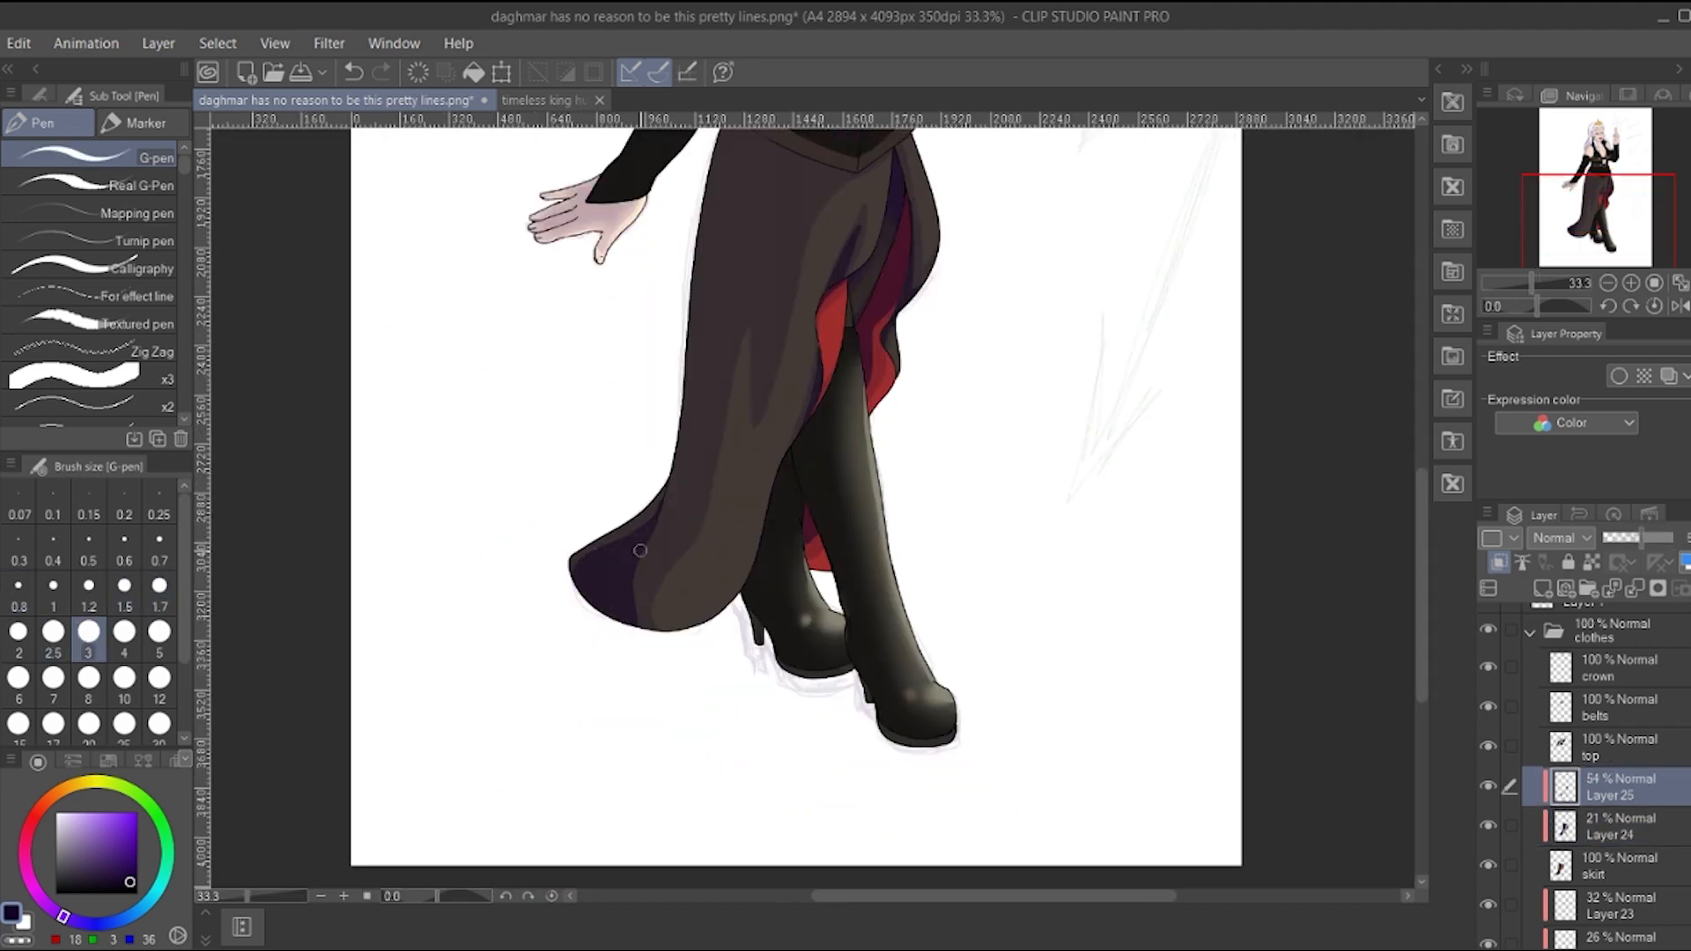
Paint darker skirt shadows and glossy boot highlights on new clothes-folder layers.
click(159, 606)
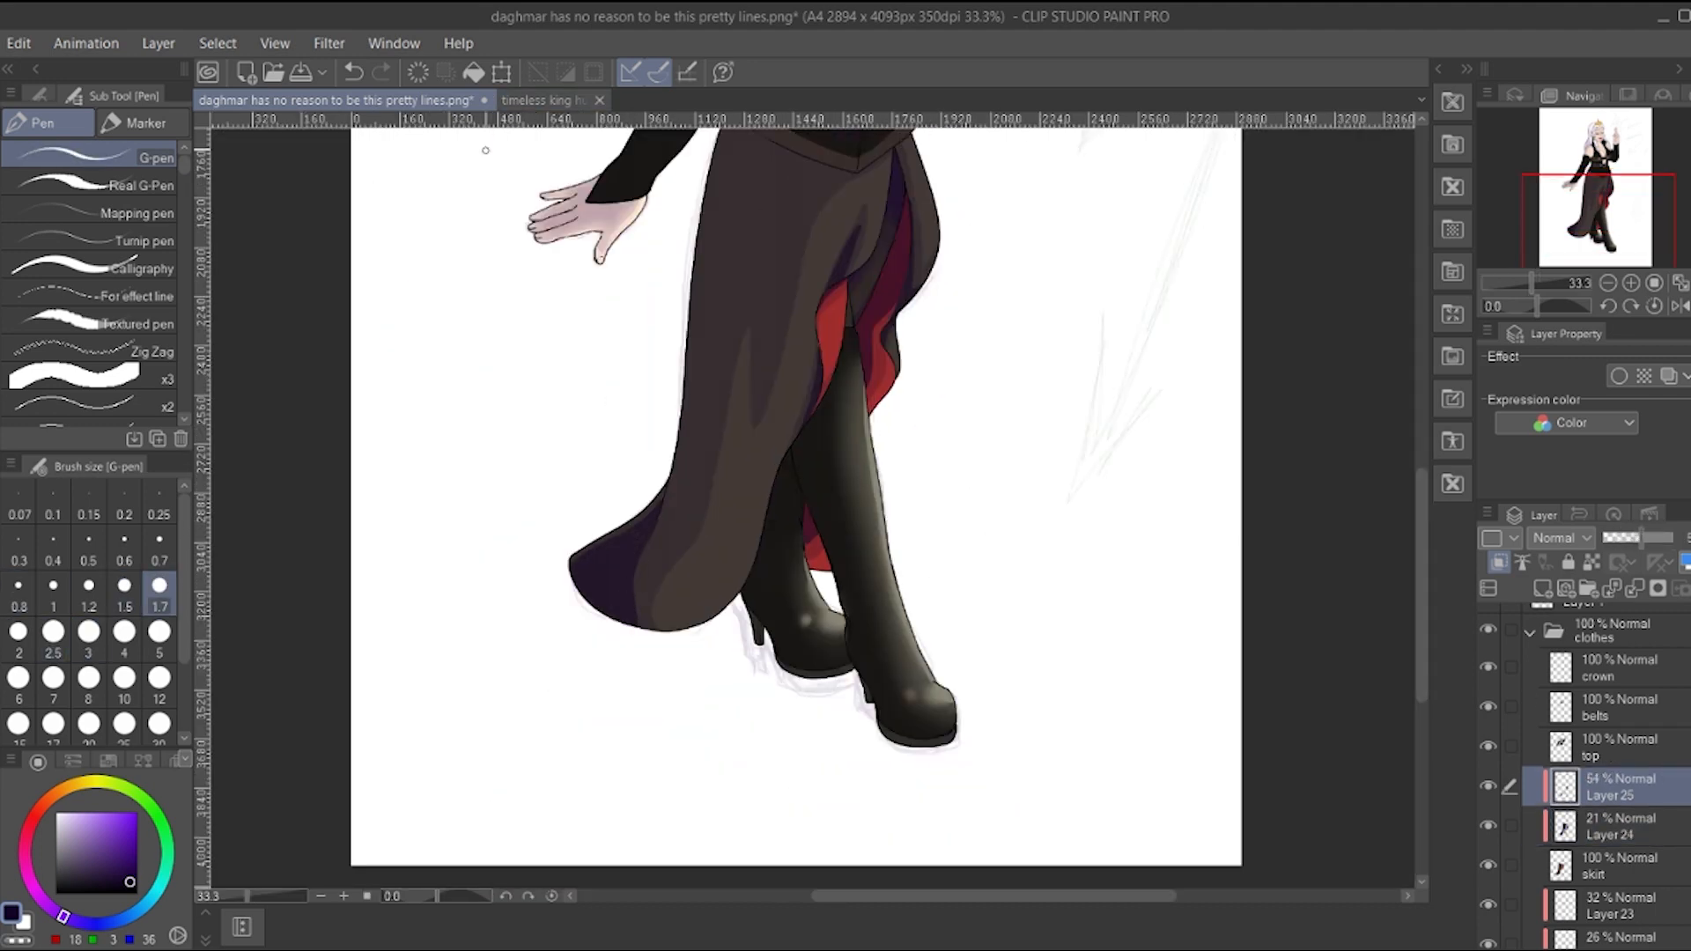